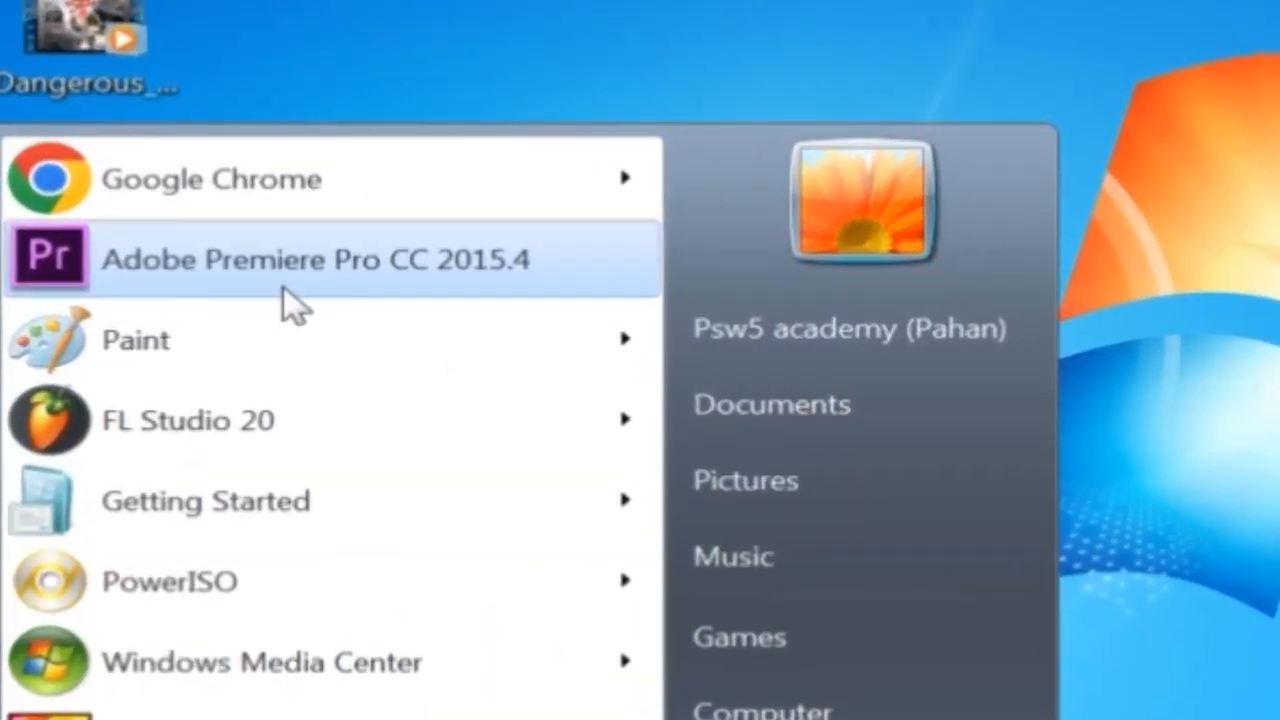
mouse_move(585, 295)
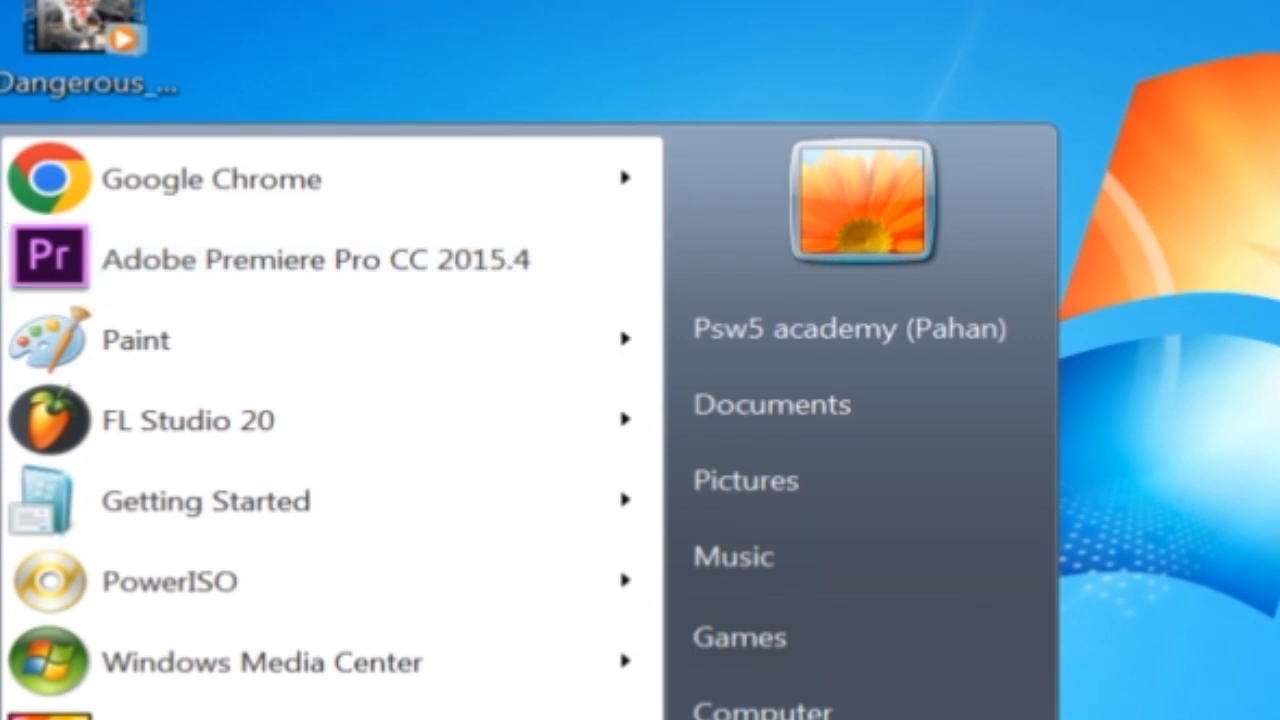
mouse_move(430, 305)
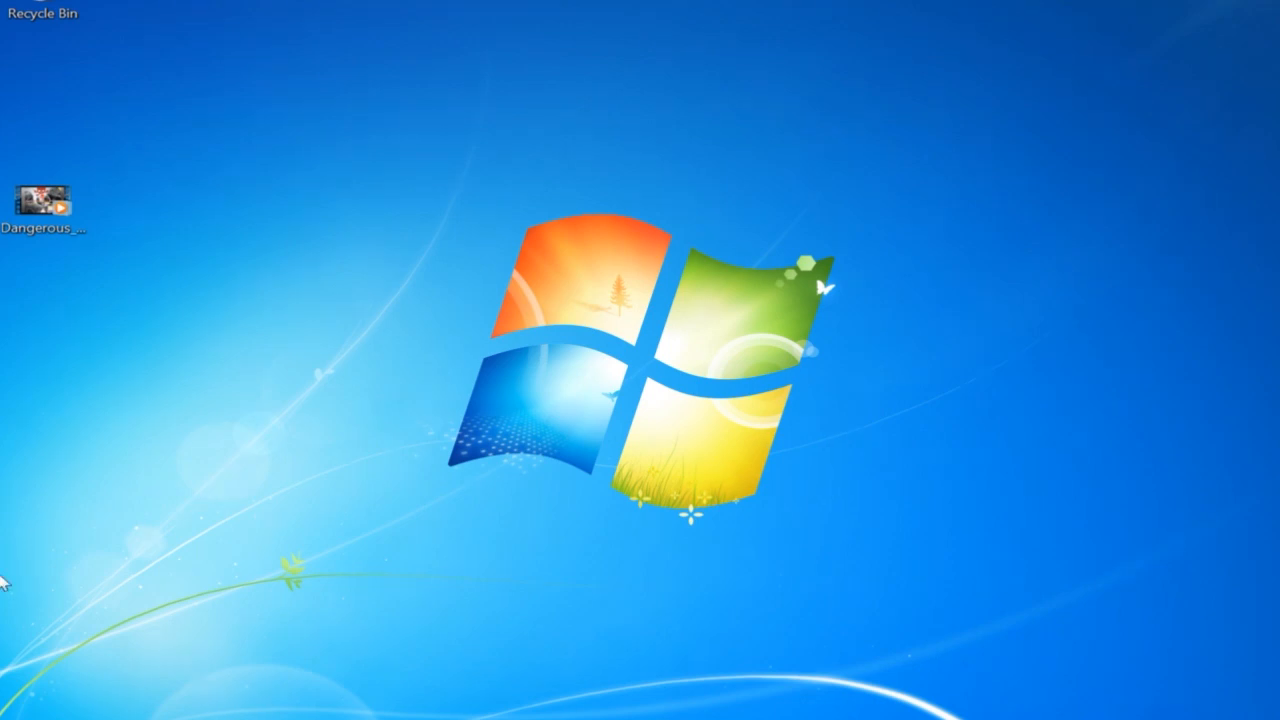
left_click(15, 715)
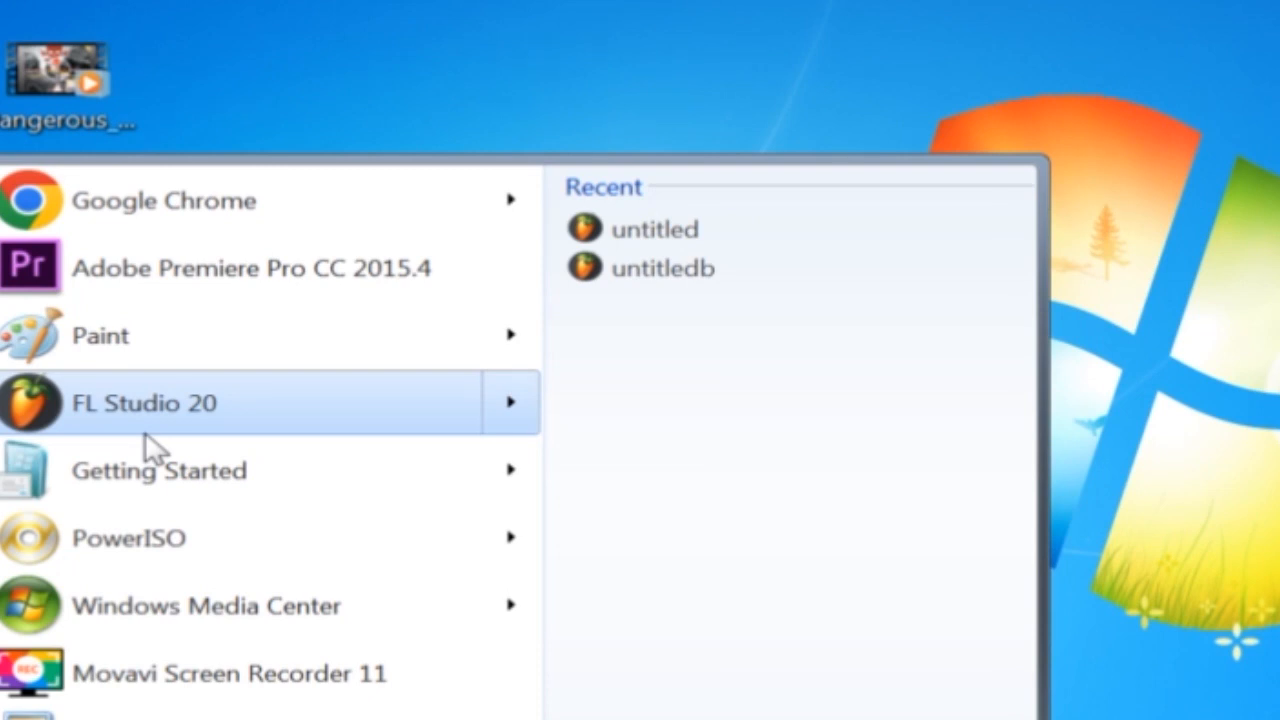
mouse_move(152, 445)
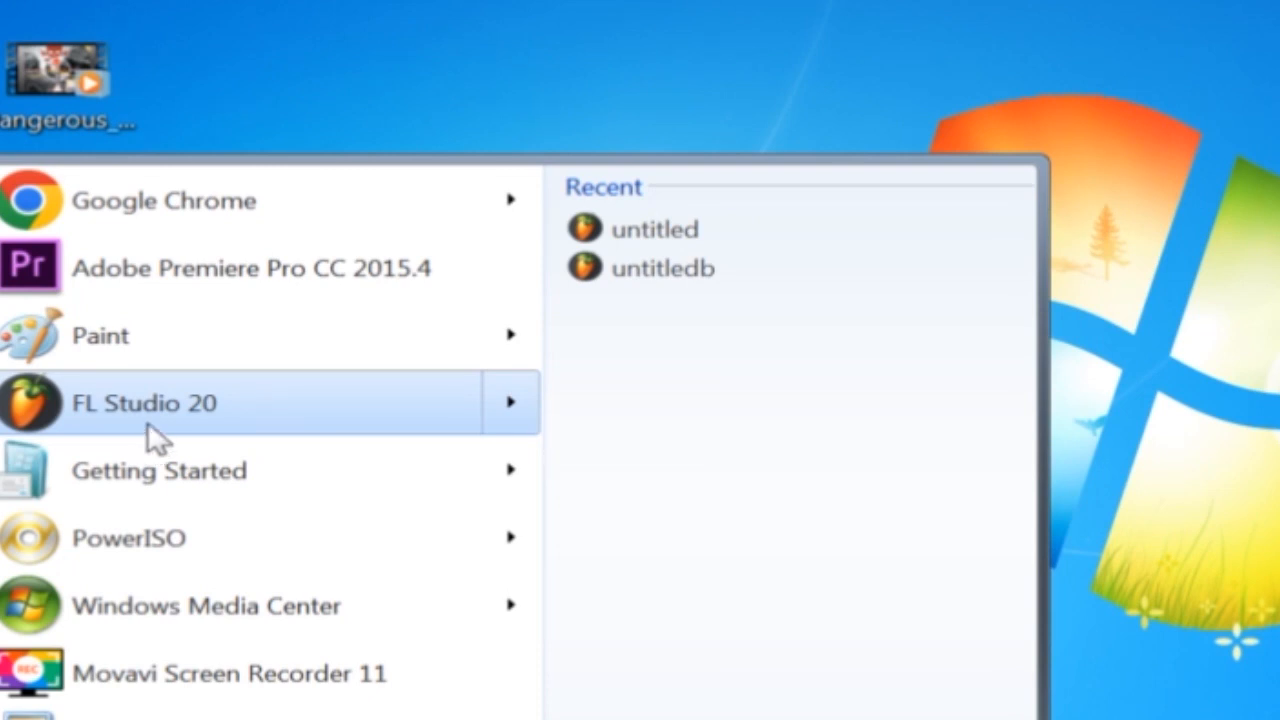
mouse_move(180, 430)
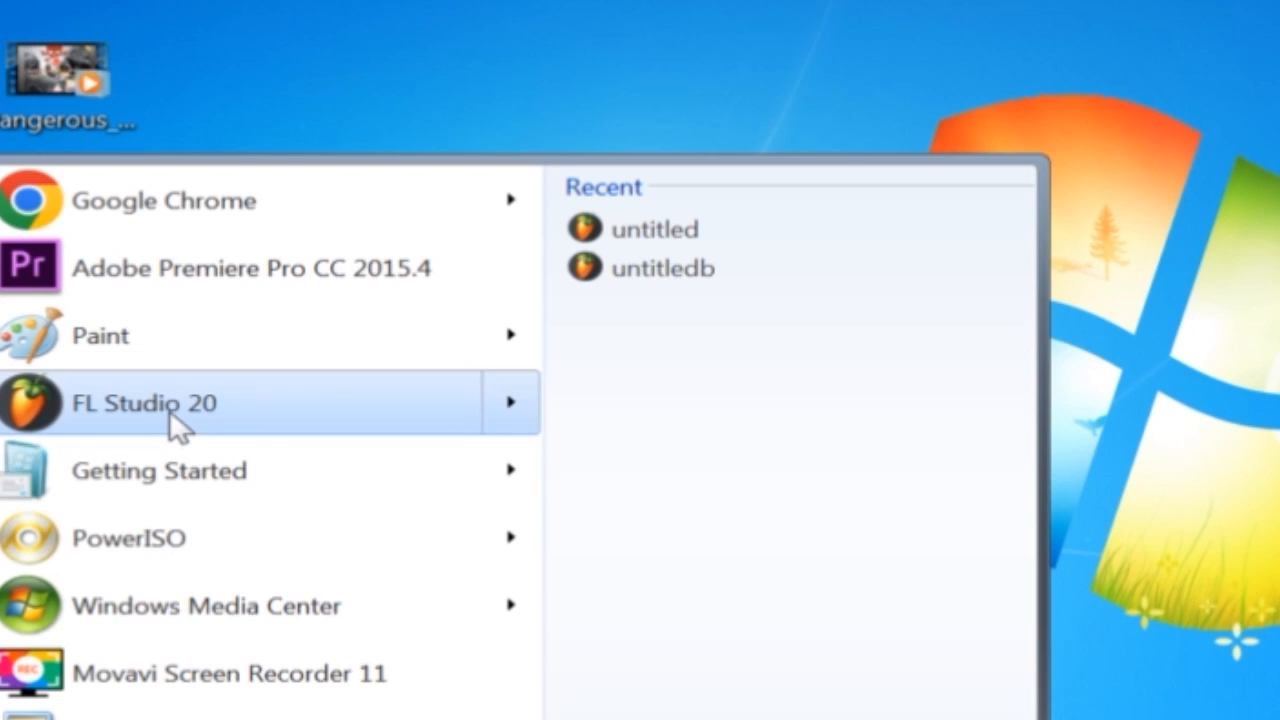
mouse_move(1235, 350)
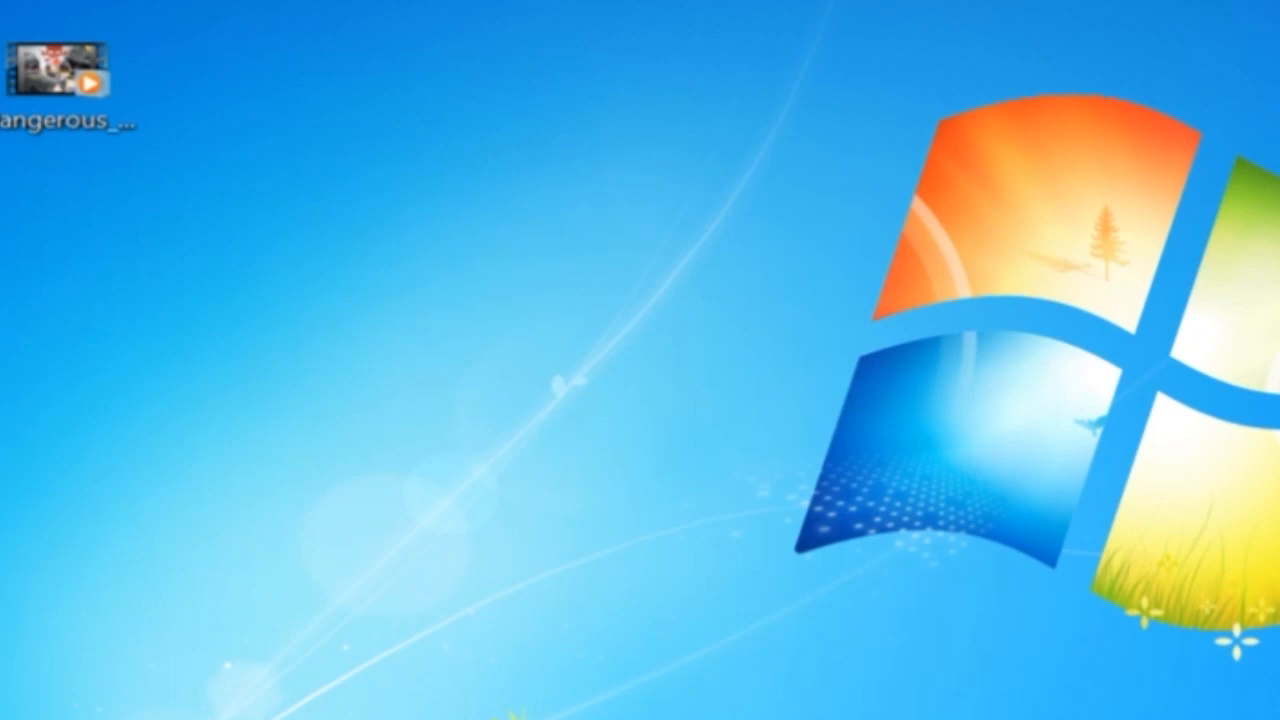
left_click(20, 715)
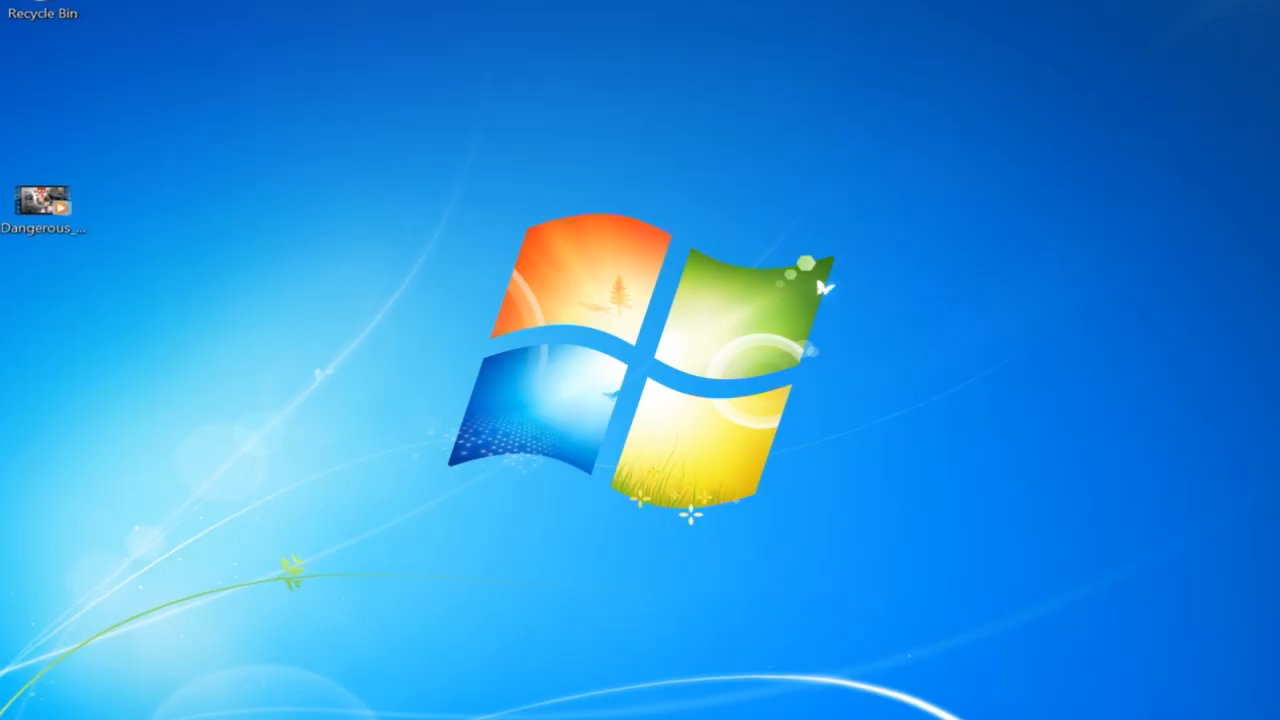
Show the System page via Start > Computer > Properties and review the processor, 4.00 GB RAM and 64-bit details
left_click(20, 715)
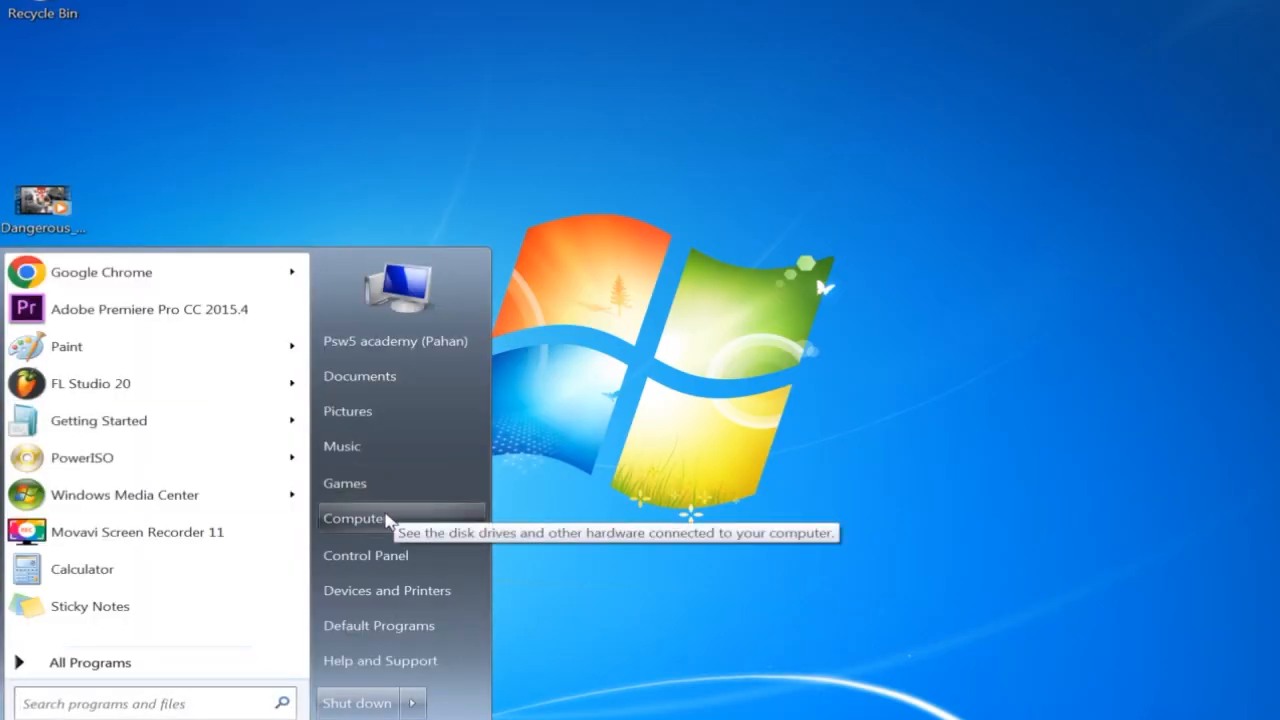
left_click(480, 670)
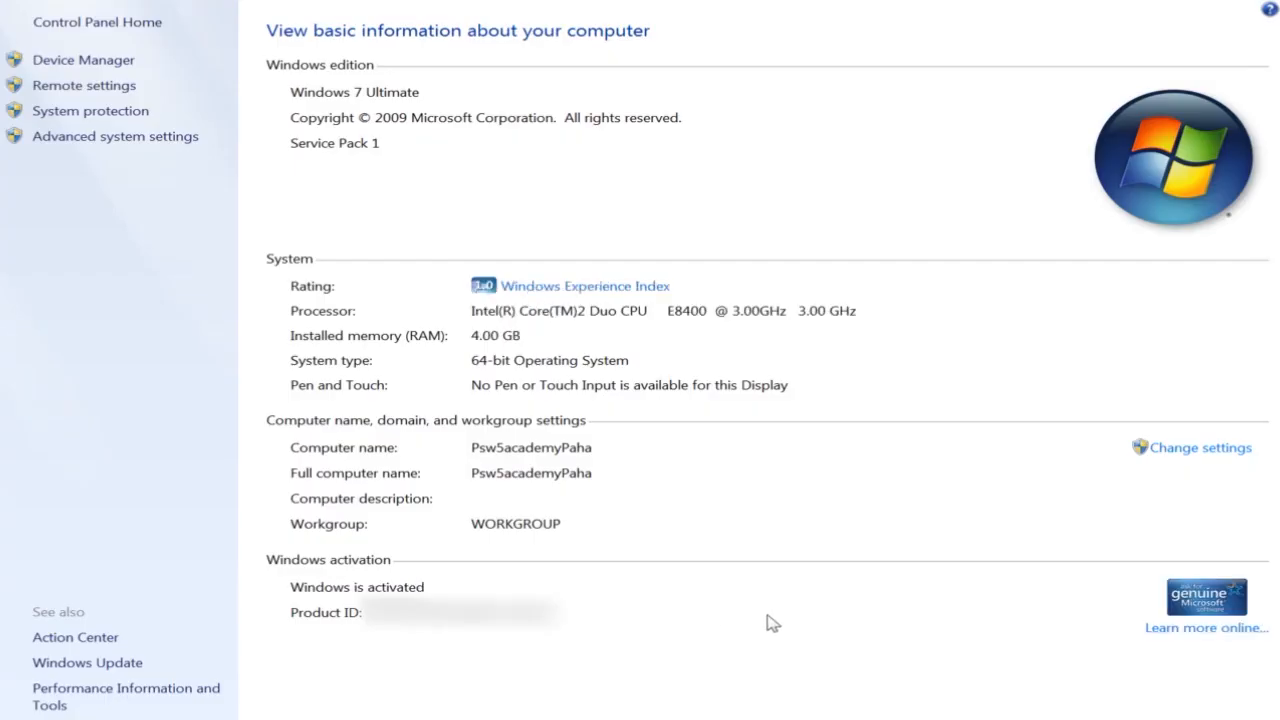
mouse_move(527, 378)
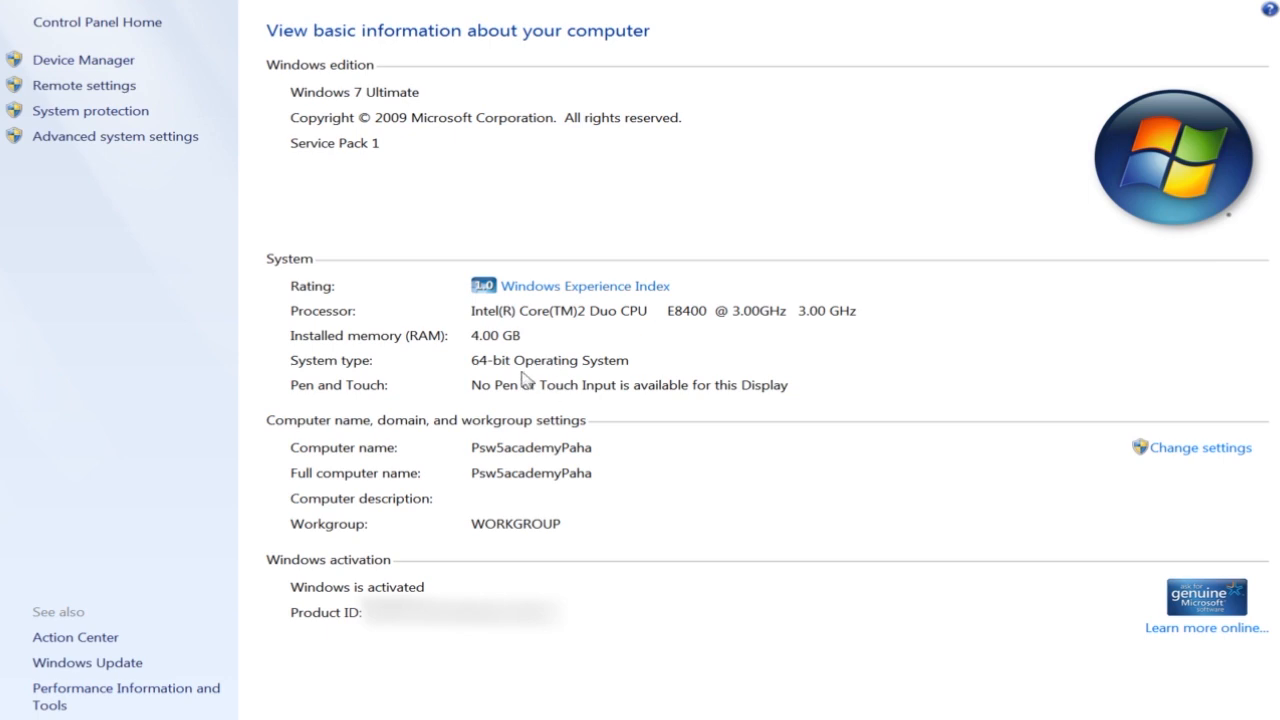
mouse_move(570, 318)
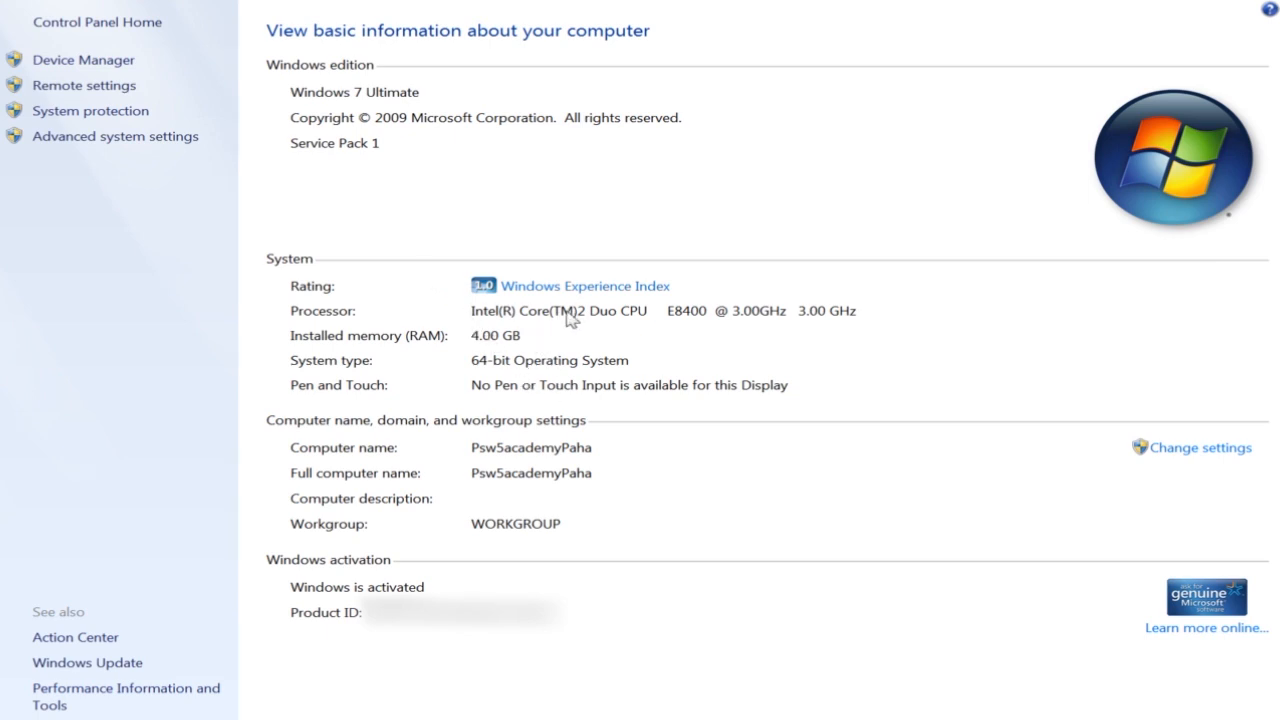
mouse_move(488, 320)
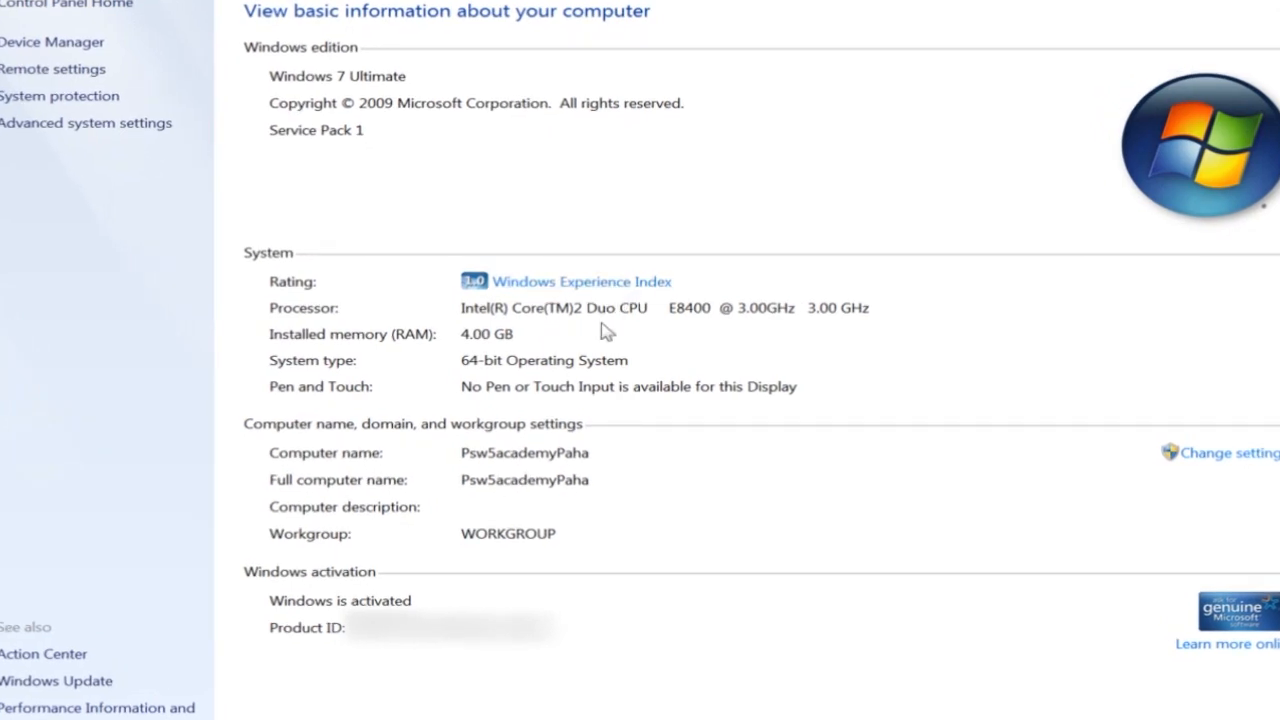
scroll("down", 3)
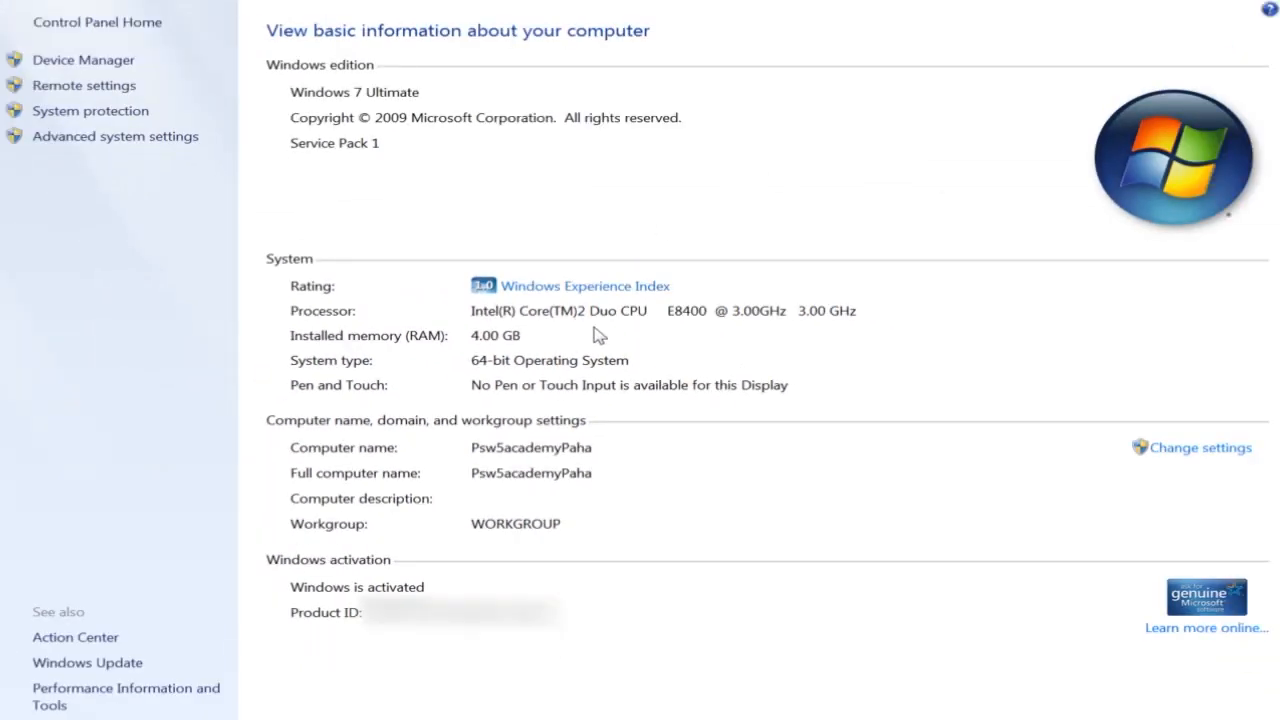
mouse_move(615, 405)
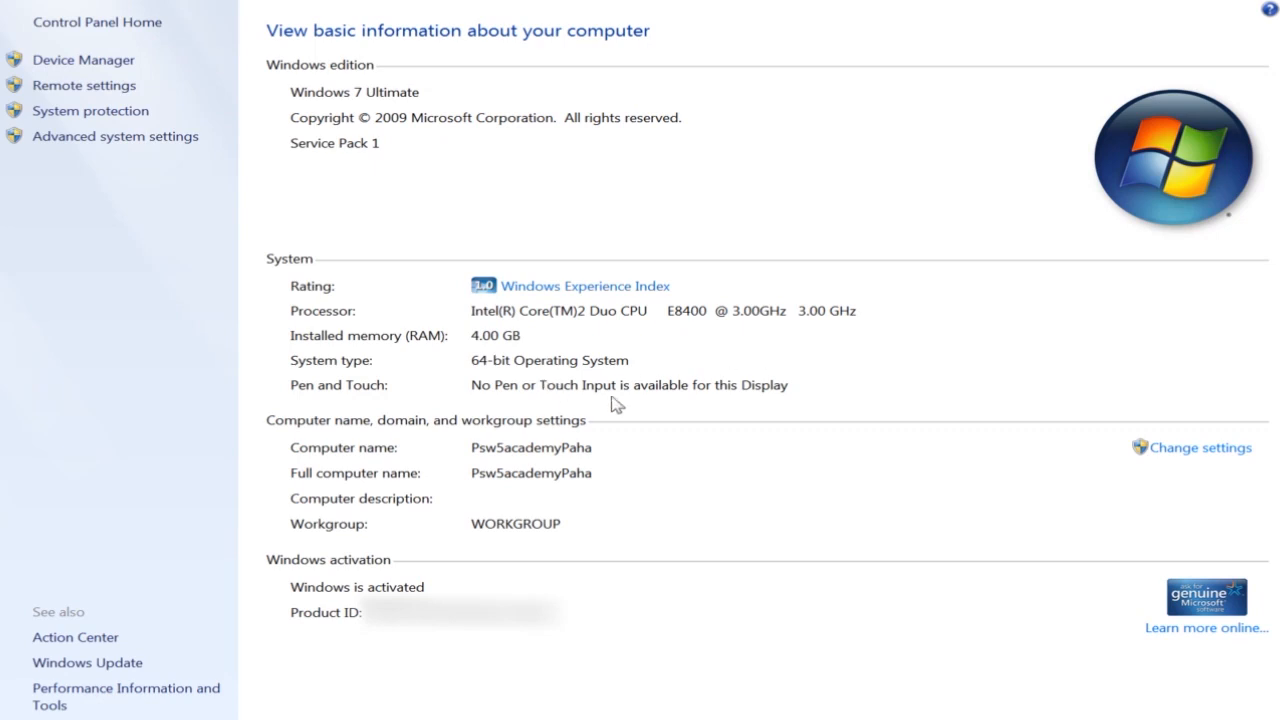
mouse_move(519, 347)
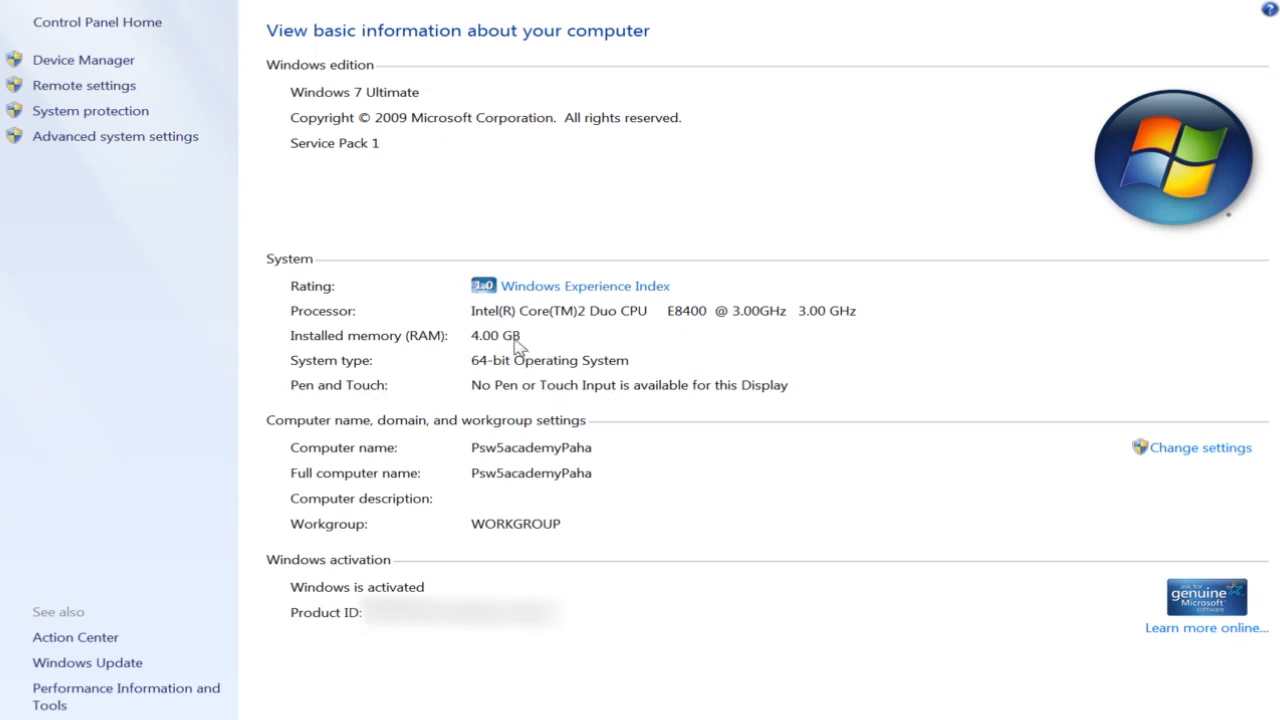
mouse_move(618, 396)
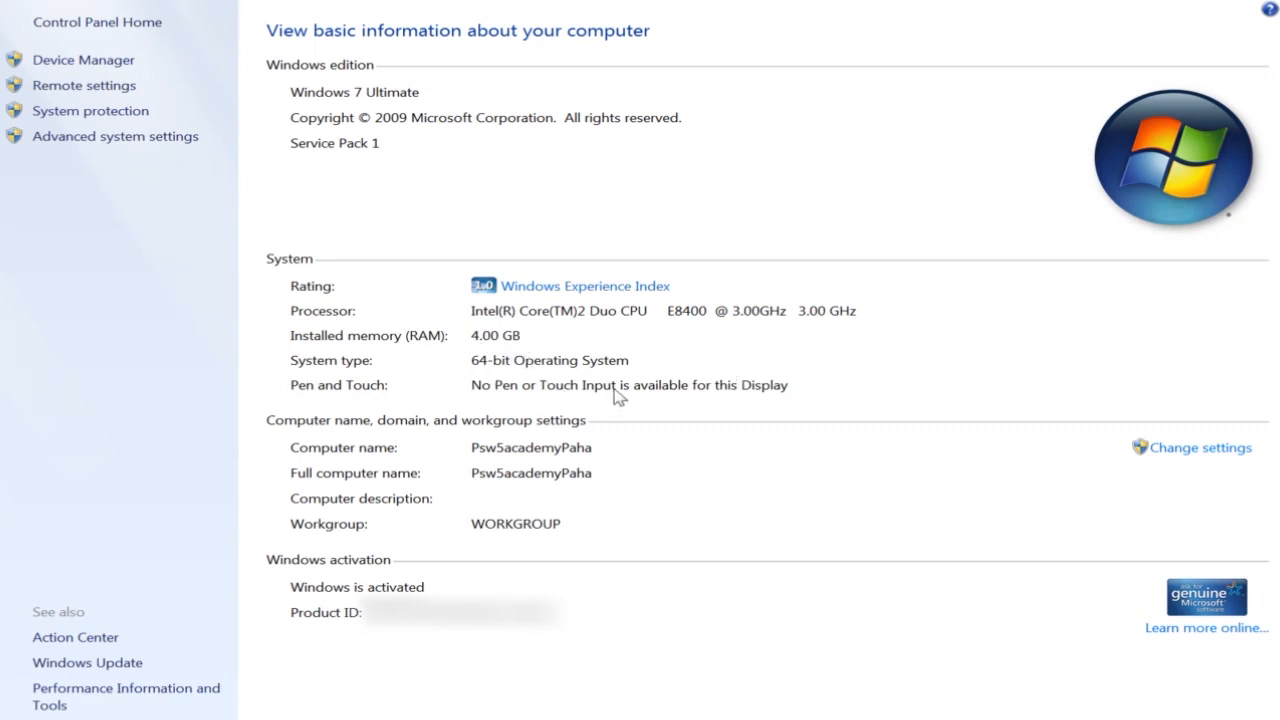
mouse_move(730, 441)
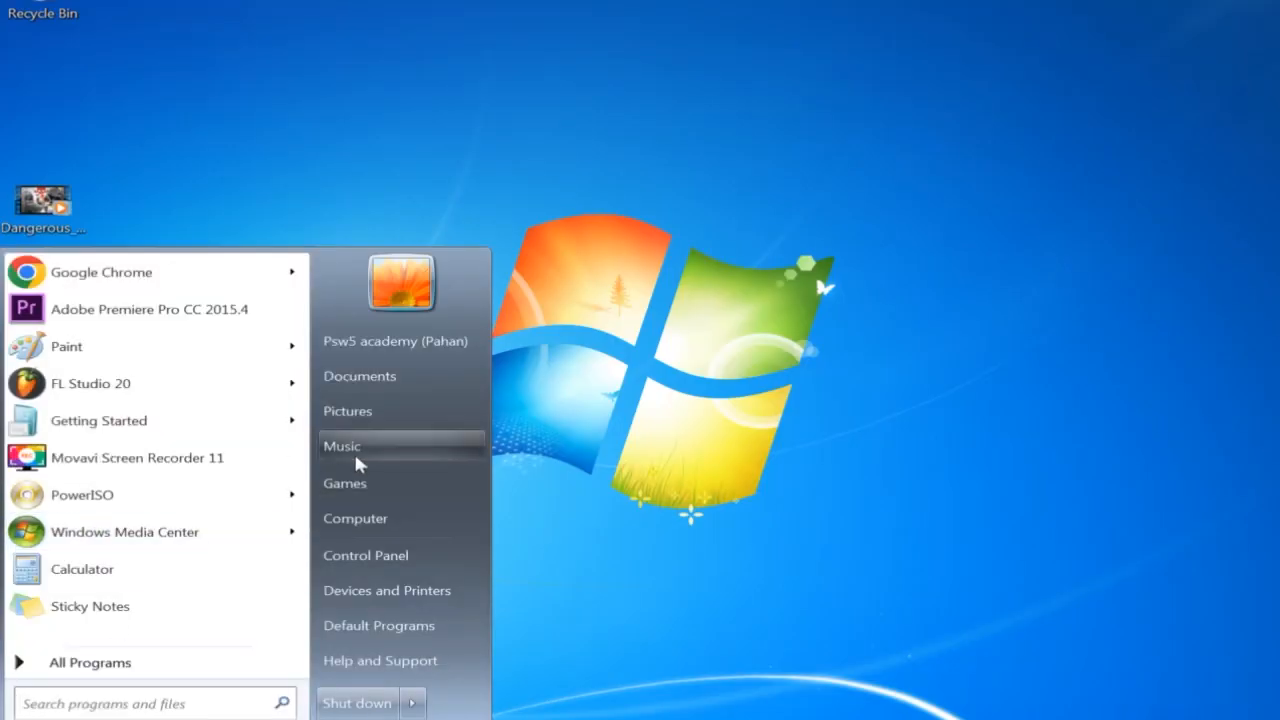
mouse_move(385, 518)
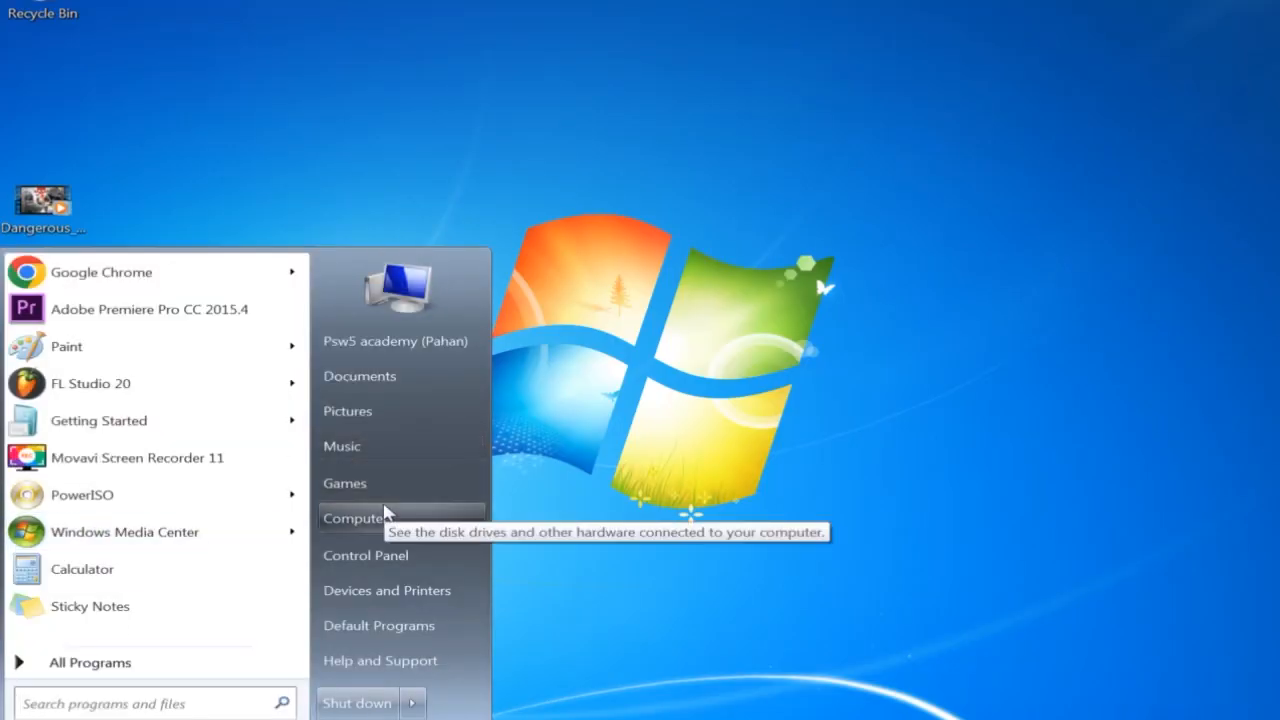
Browse the Computer drive listing, look inside Local Disk (D:), then return to the drive overview
left_click(356, 517)
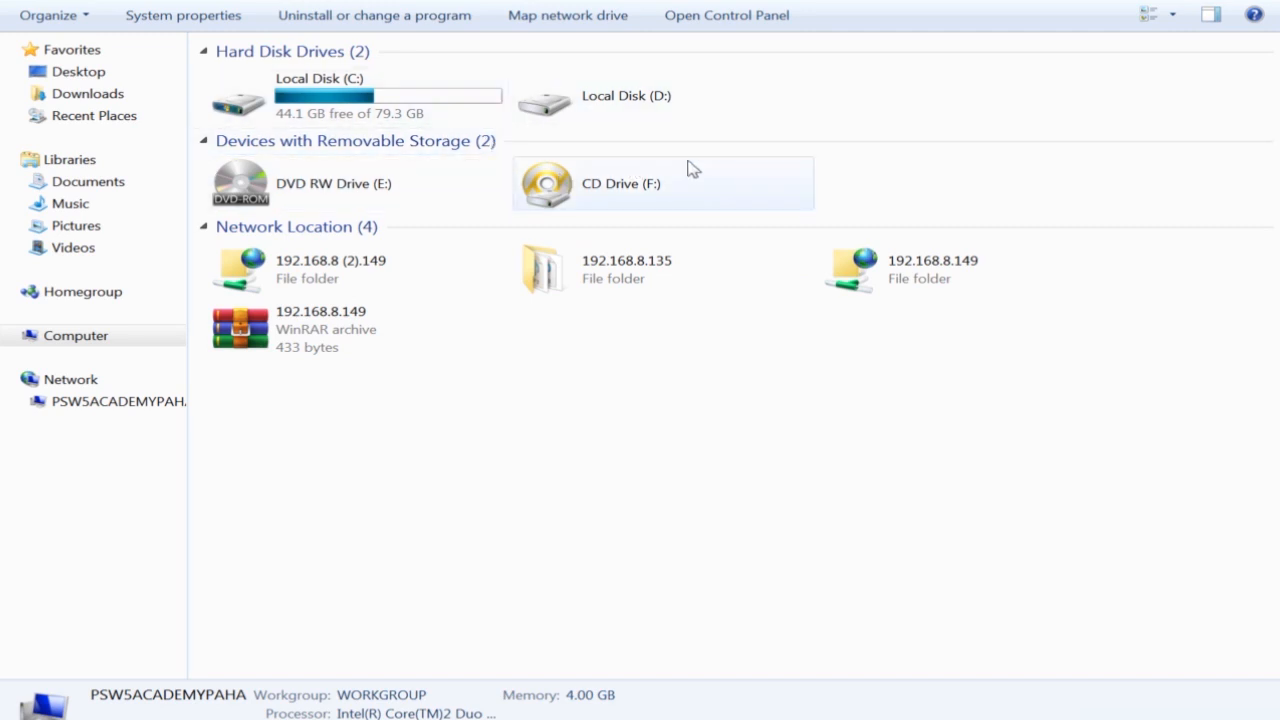
mouse_move(745, 118)
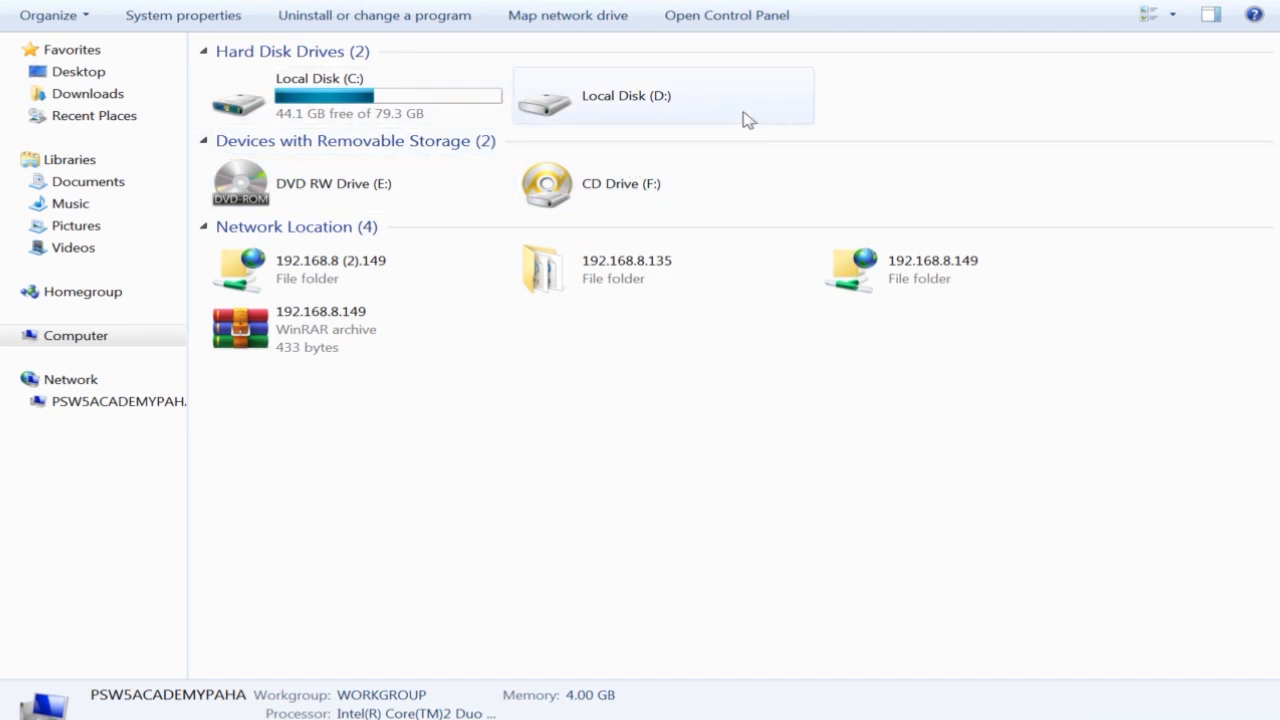
double_click(626, 95)
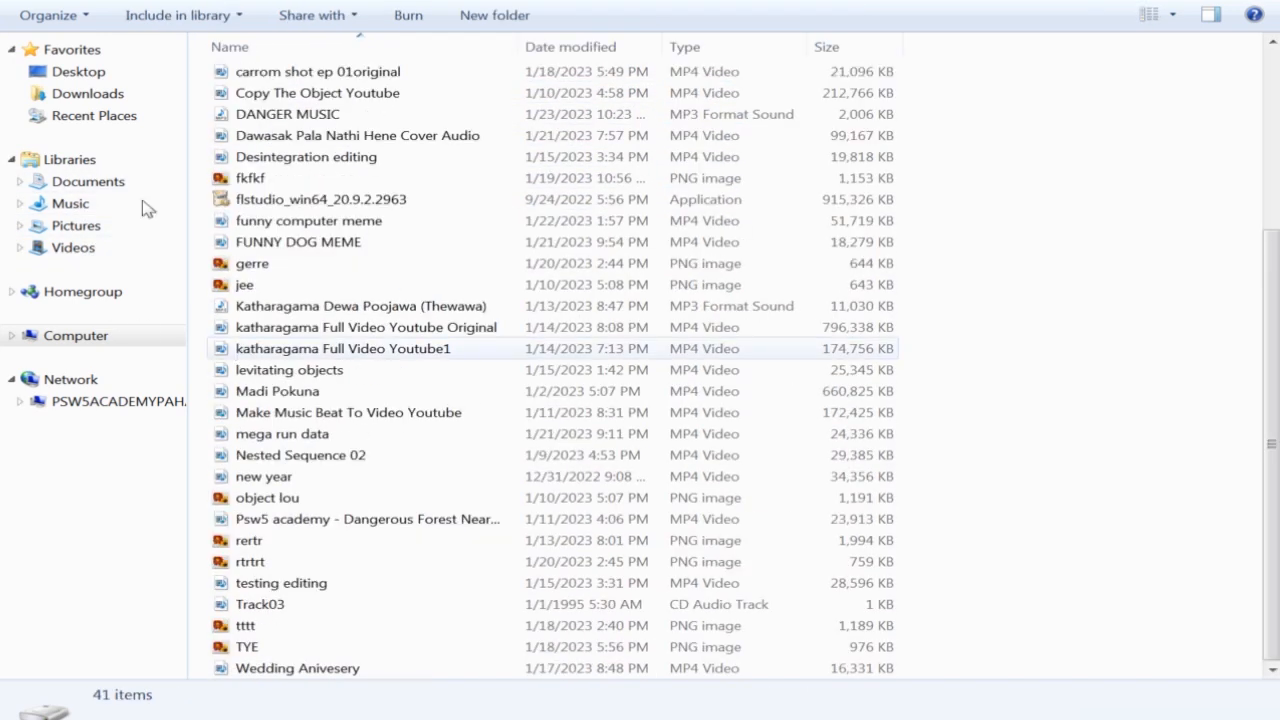
left_click(75, 335)
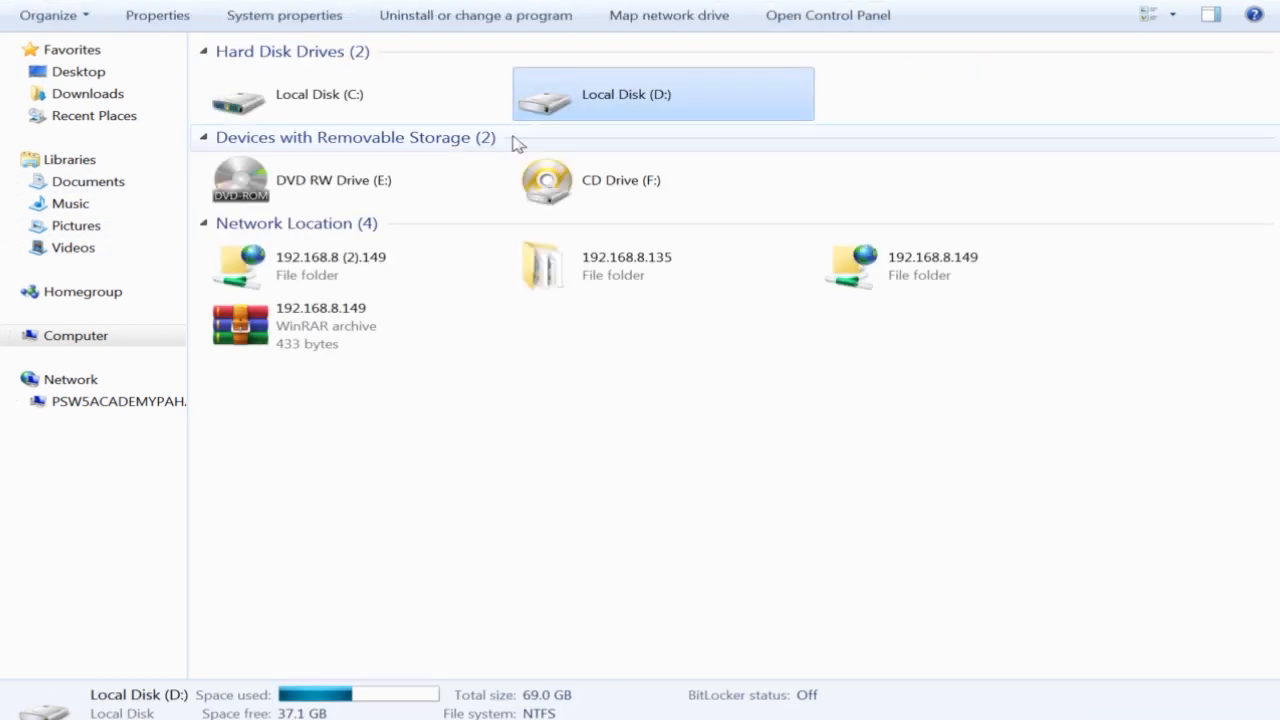
left_click(356, 93)
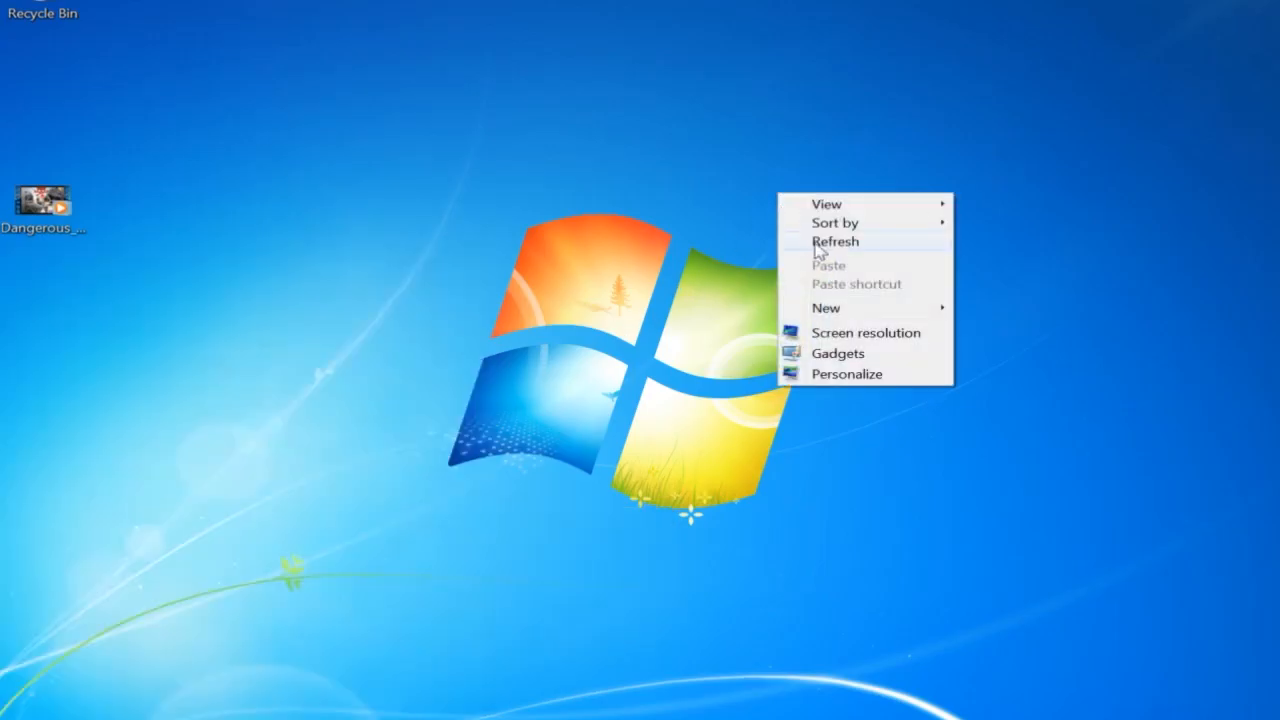
Refresh the desktop, then reopen Computer > Properties to show the Core 2 Duo E8400, 4.00 GB, 64-bit page
left_click(836, 241)
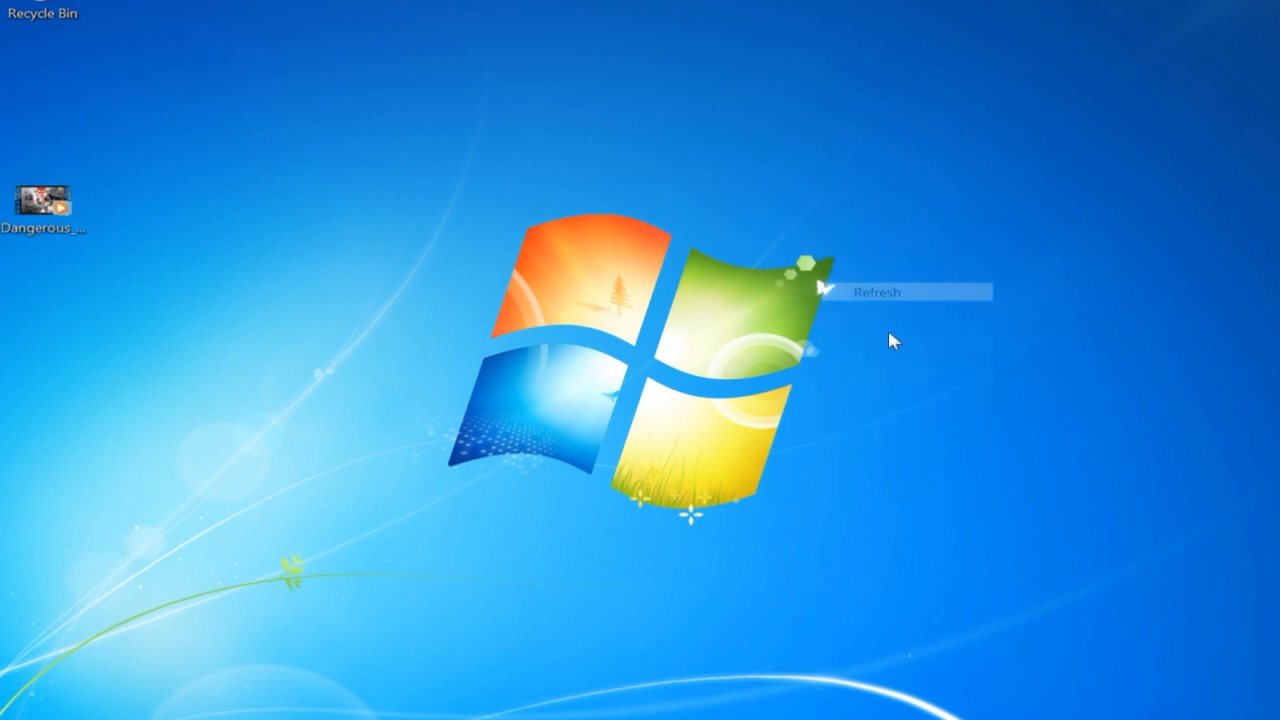
left_click(15, 715)
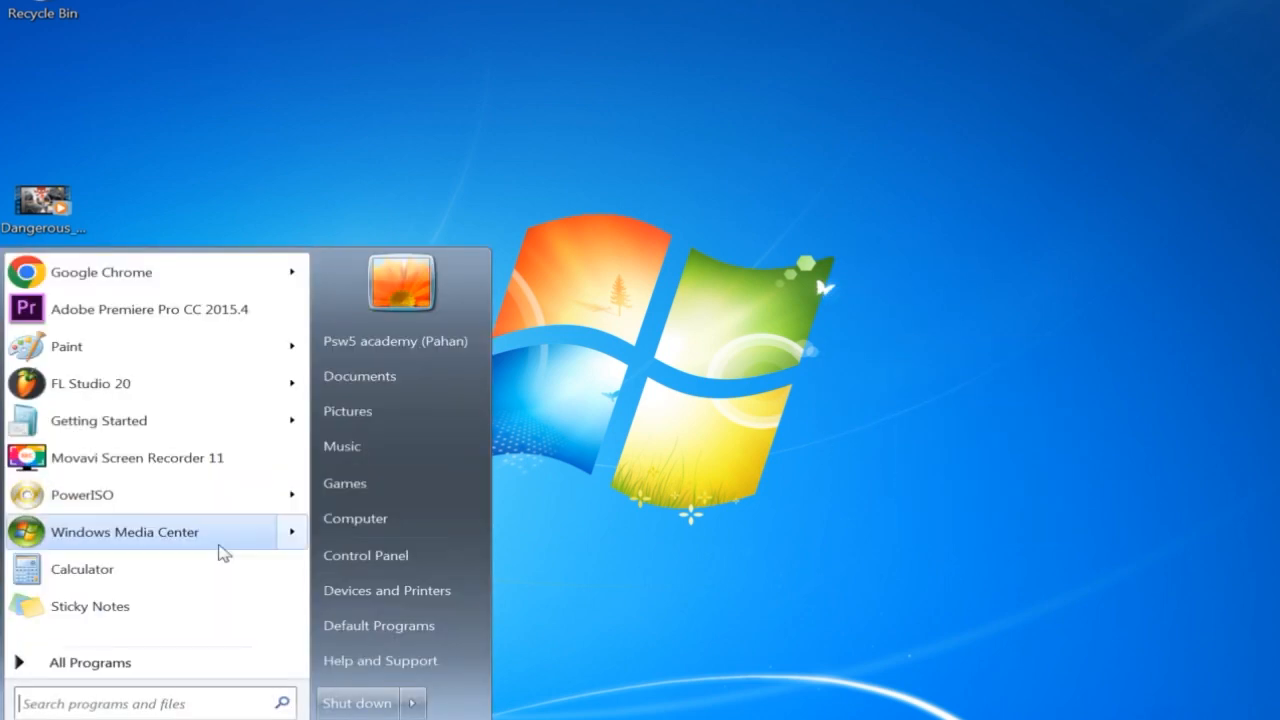
right_click(355, 518)
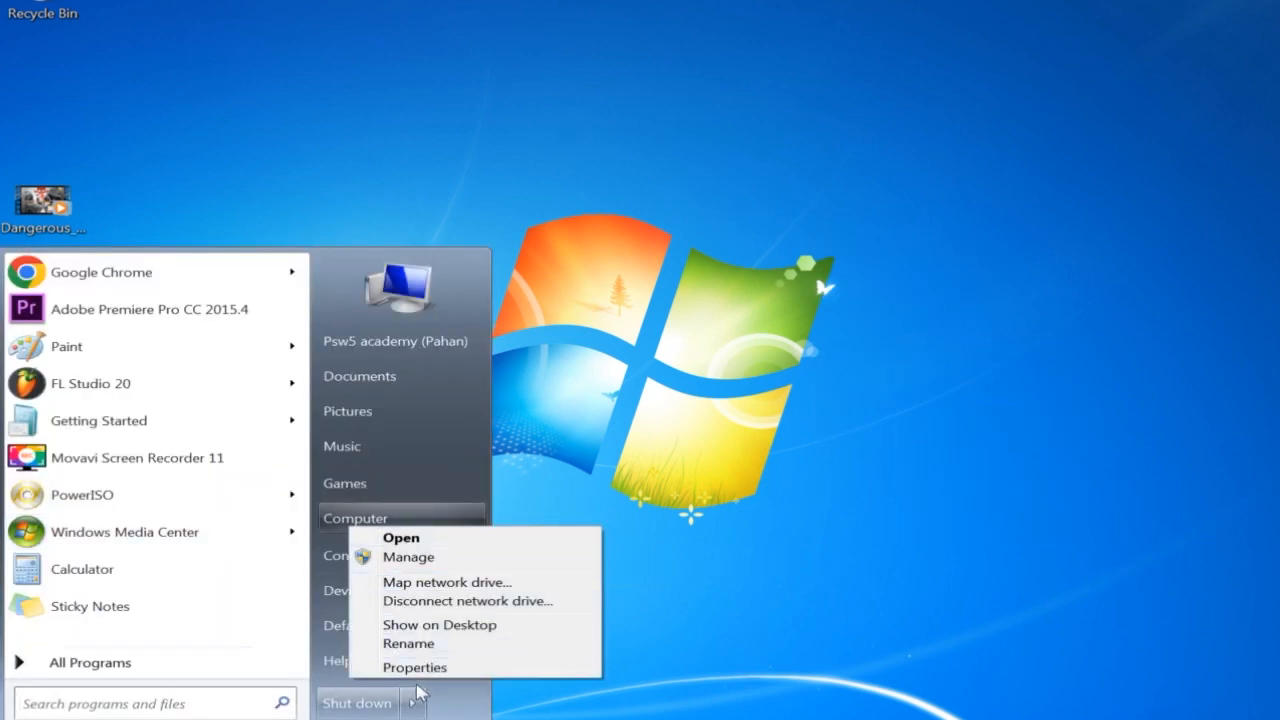
left_click(414, 667)
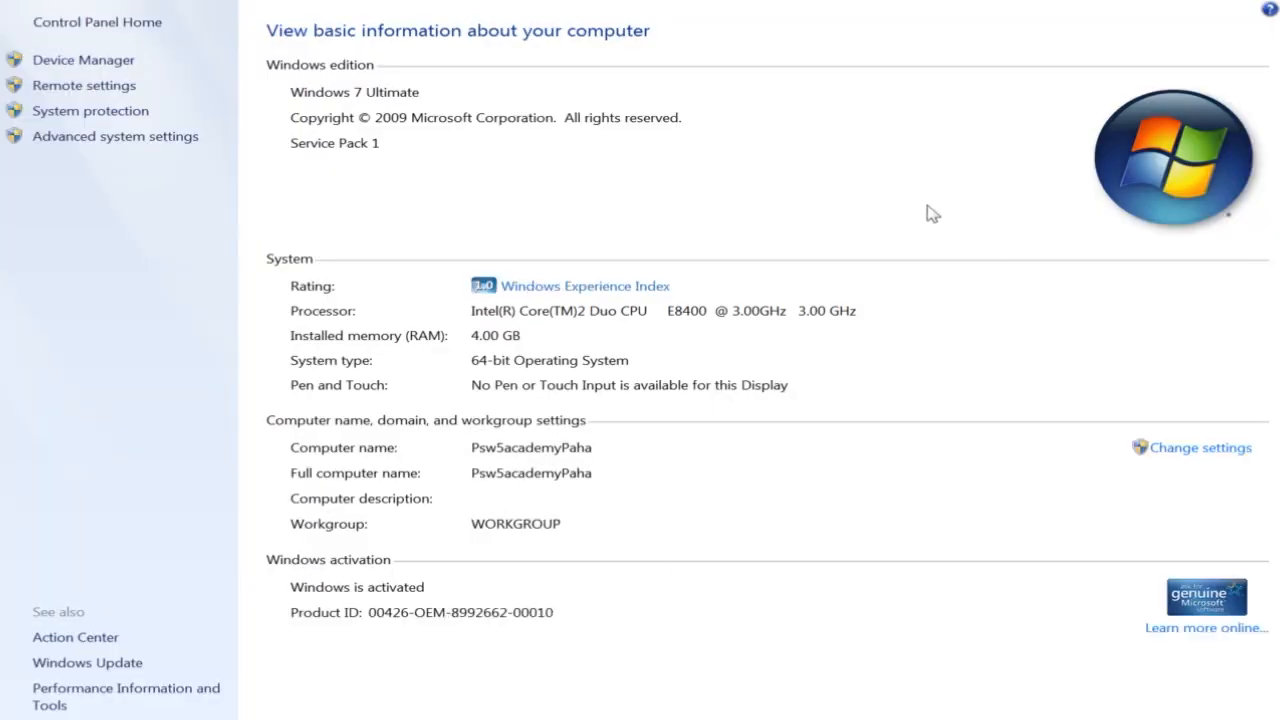